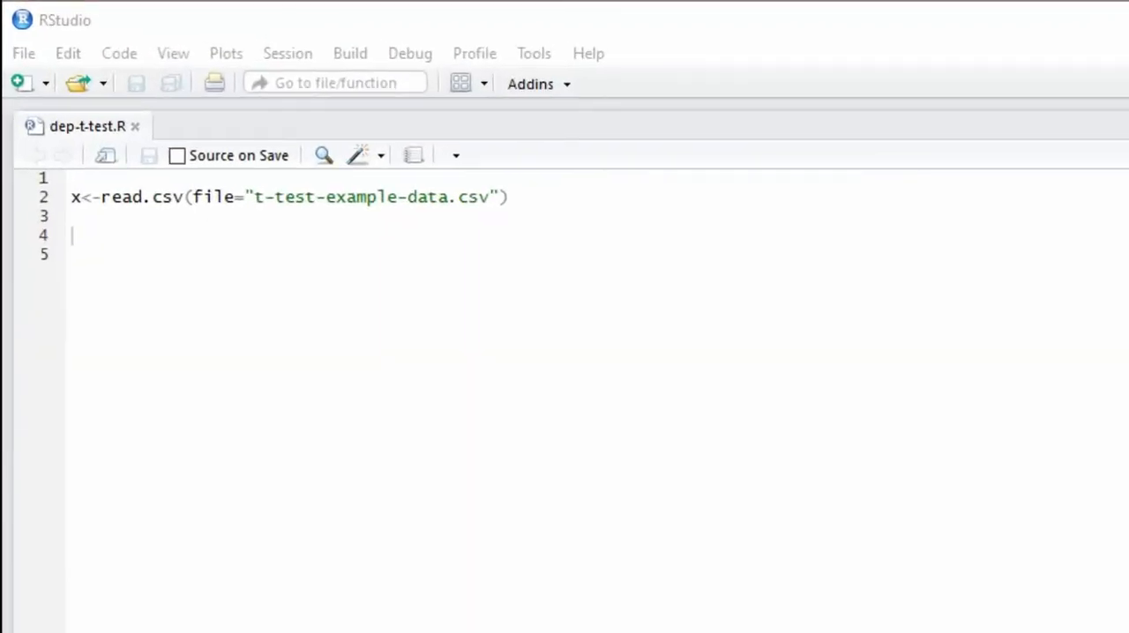
Step: Write t.test(x=x$posttest, y=x$pretest) on line 4, completing pretest from autocomplete
{"action": "type", "text": "t."}
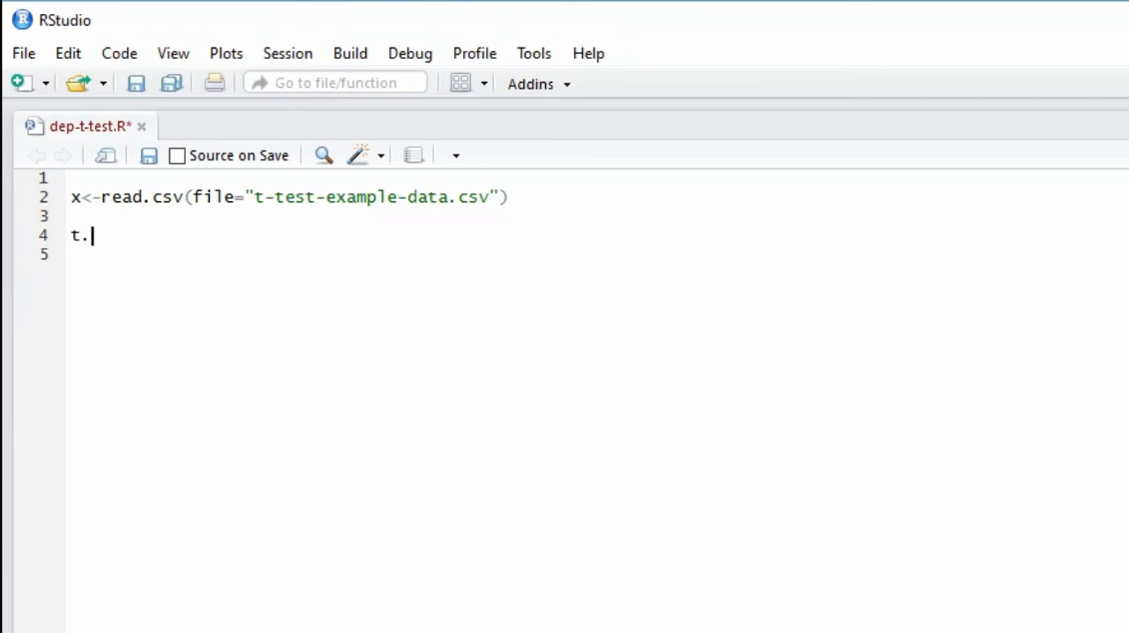
{"action": "type", "text": "test()"}
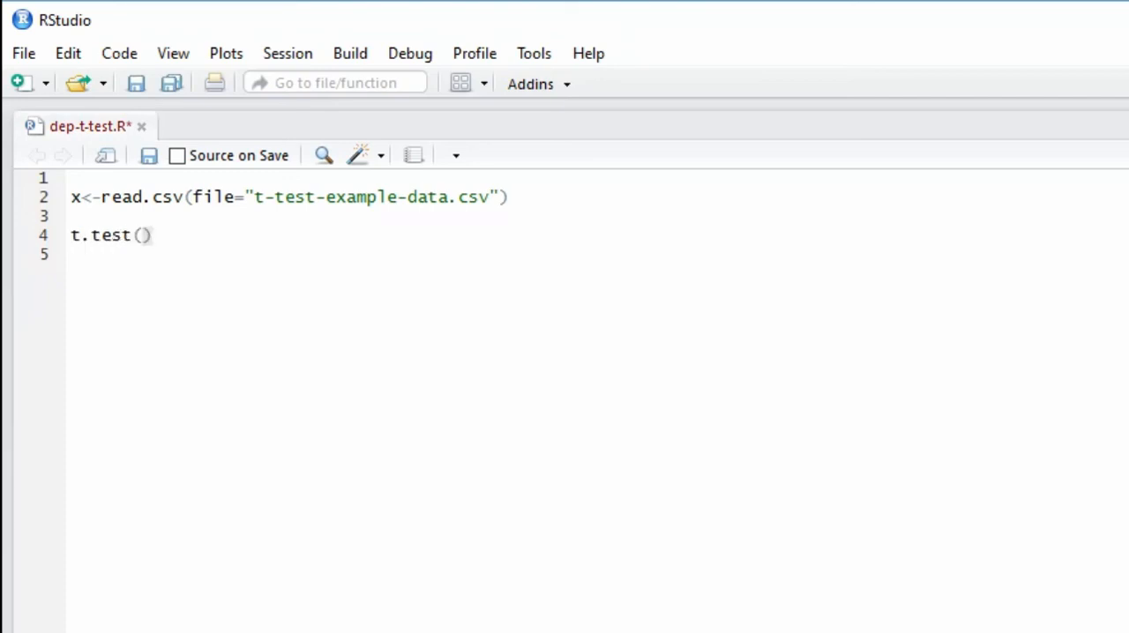
{"action": "type", "text": "x=x"}
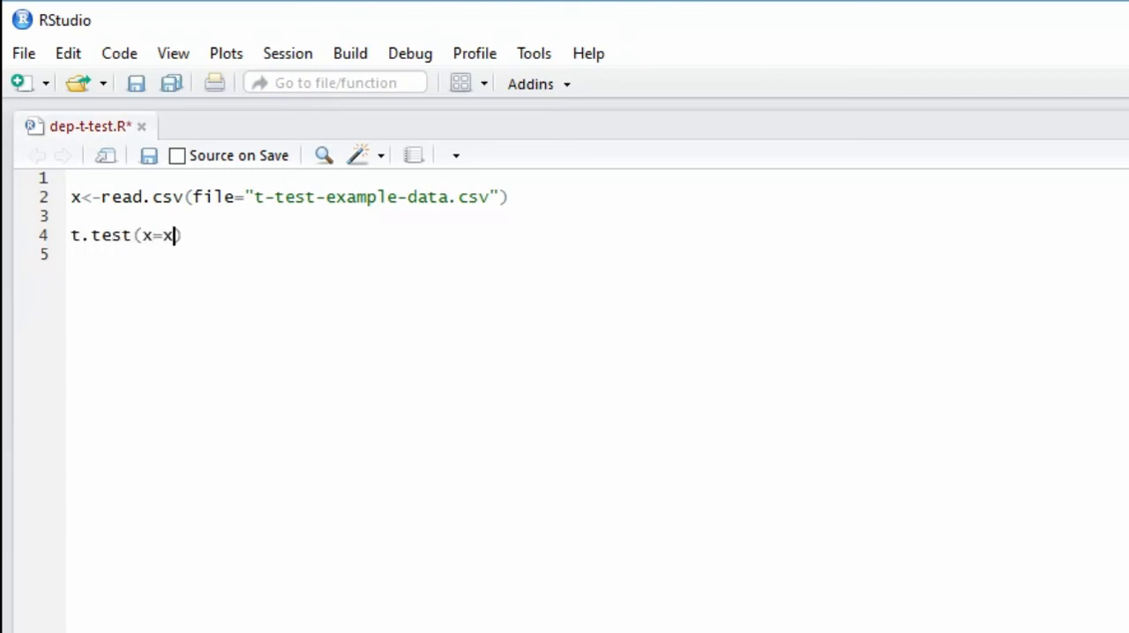
{"action": "type", "text": "$posttest,"}
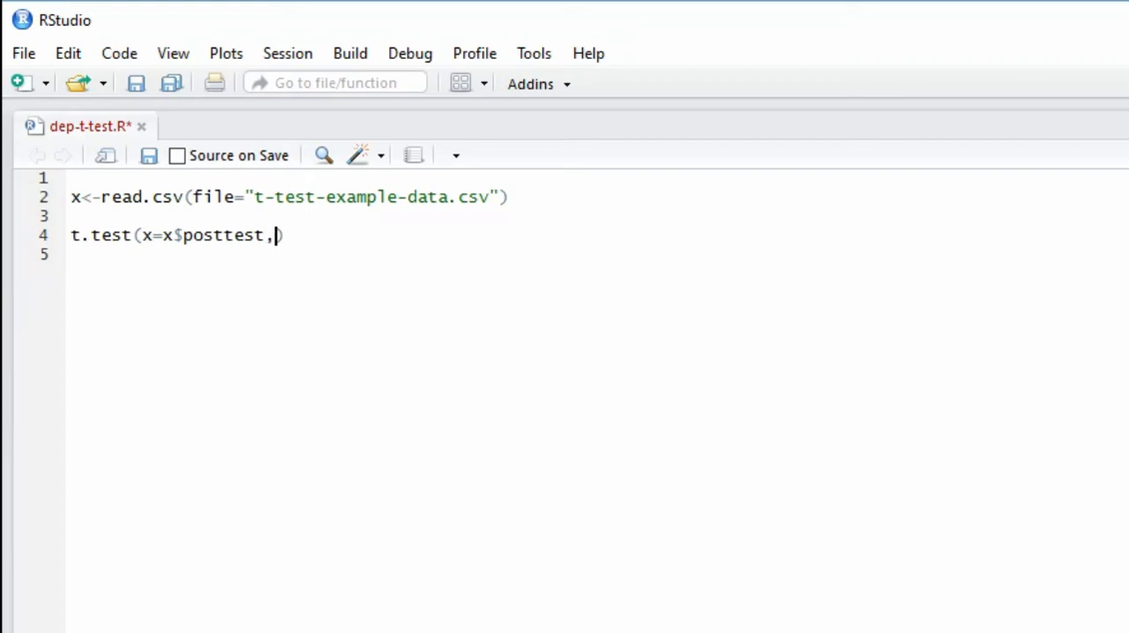
{"action": "type", "text": "y="}
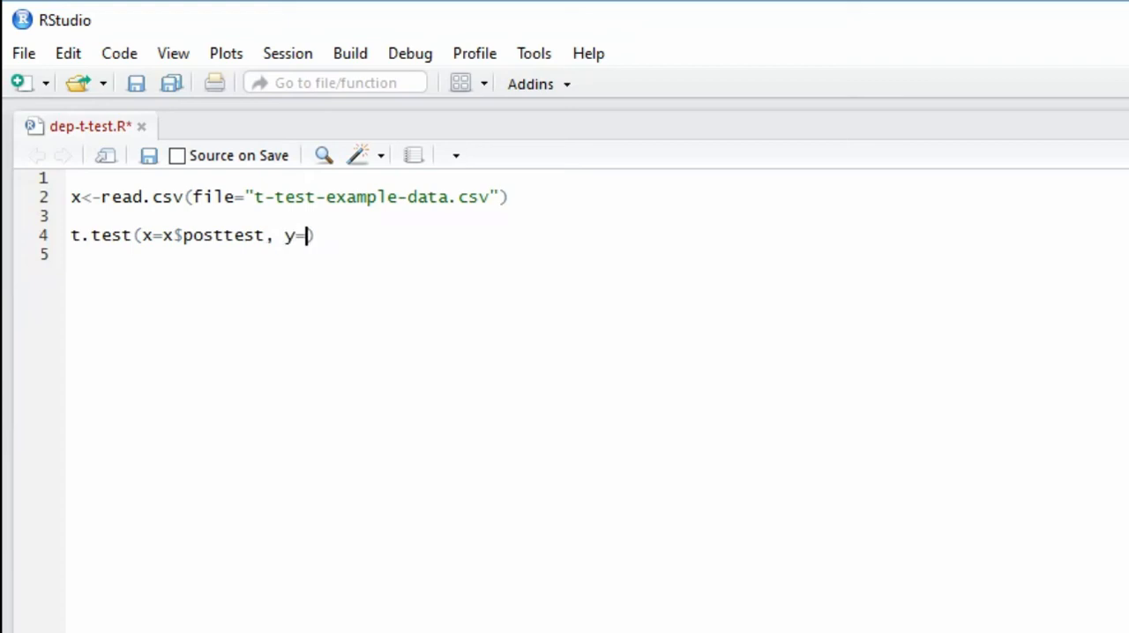
{"action": "type", "text": "x$p"}
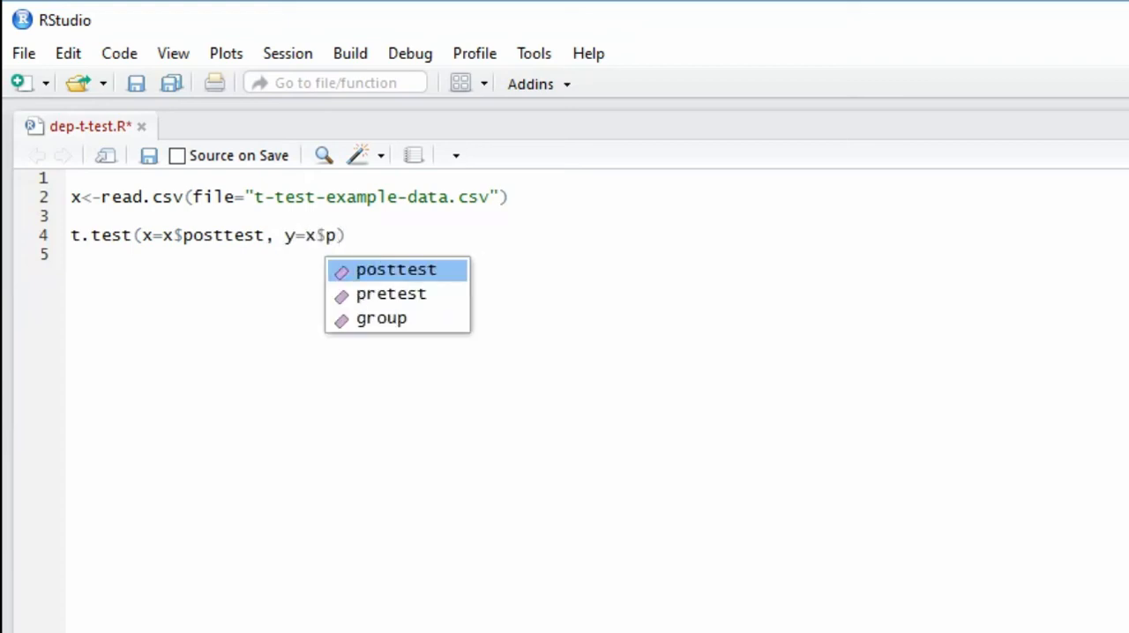
{"action": "left_click", "coordinate": [391, 293]}
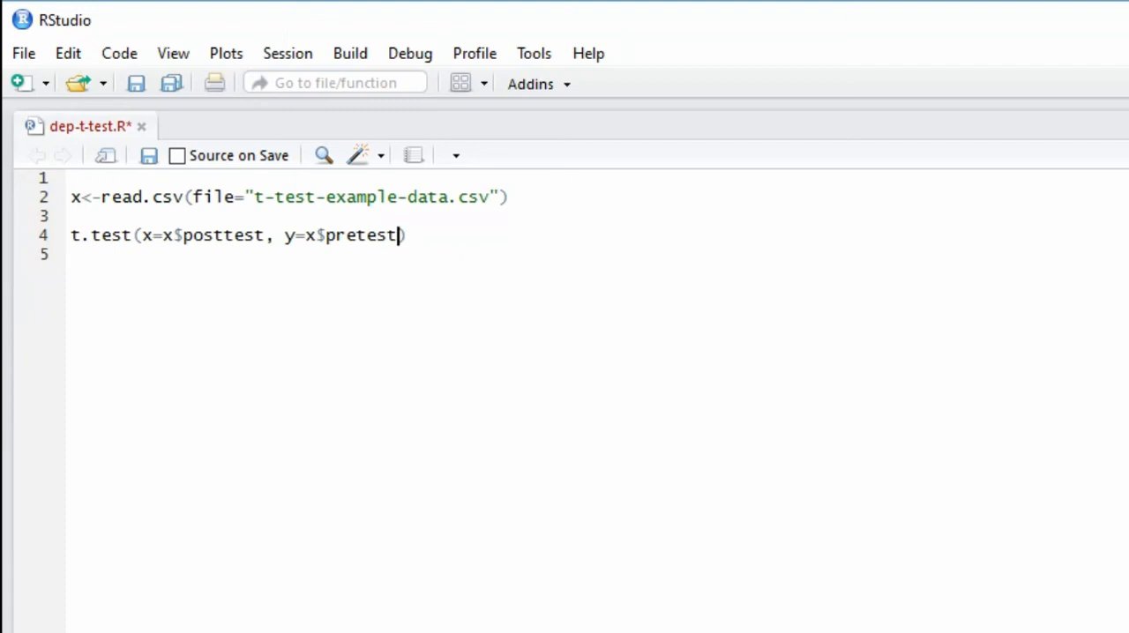
Step: Add alternative="greater" and paired=TRUE inside the t.test call
{"action": "type", "text": ","}
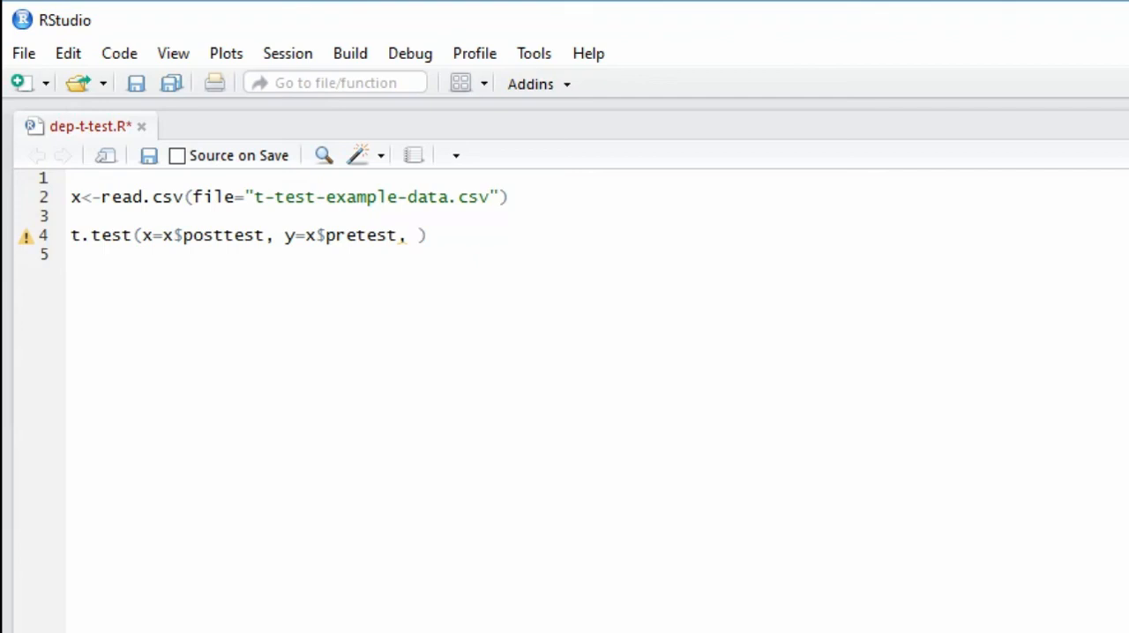
{"action": "type", "text": "alternative"}
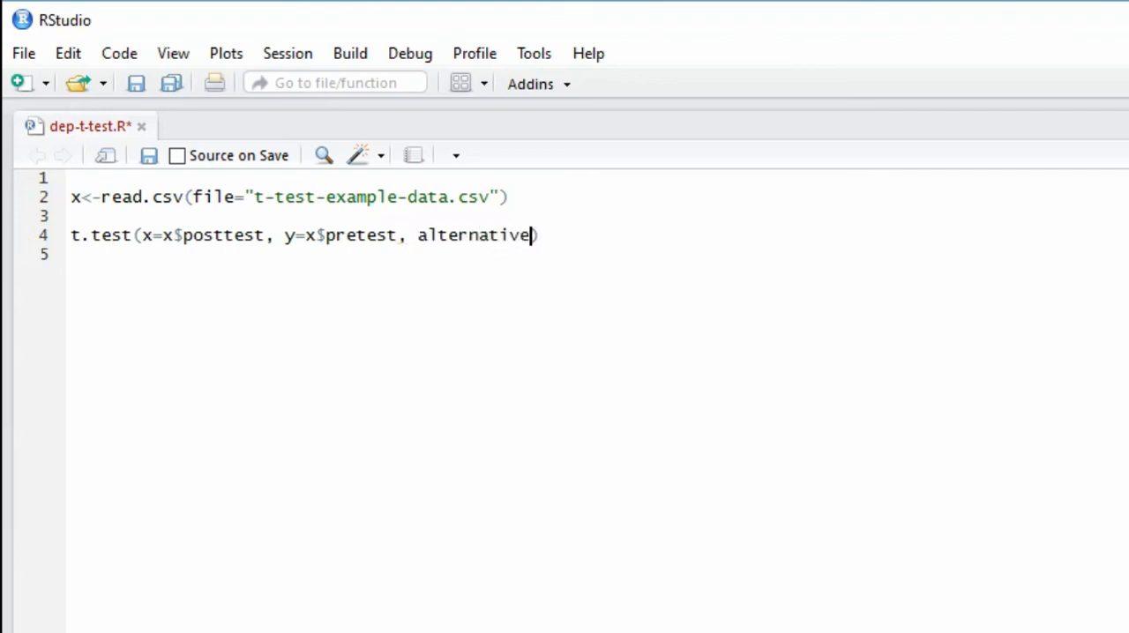
{"action": "type", "text": "=\"greater\","}
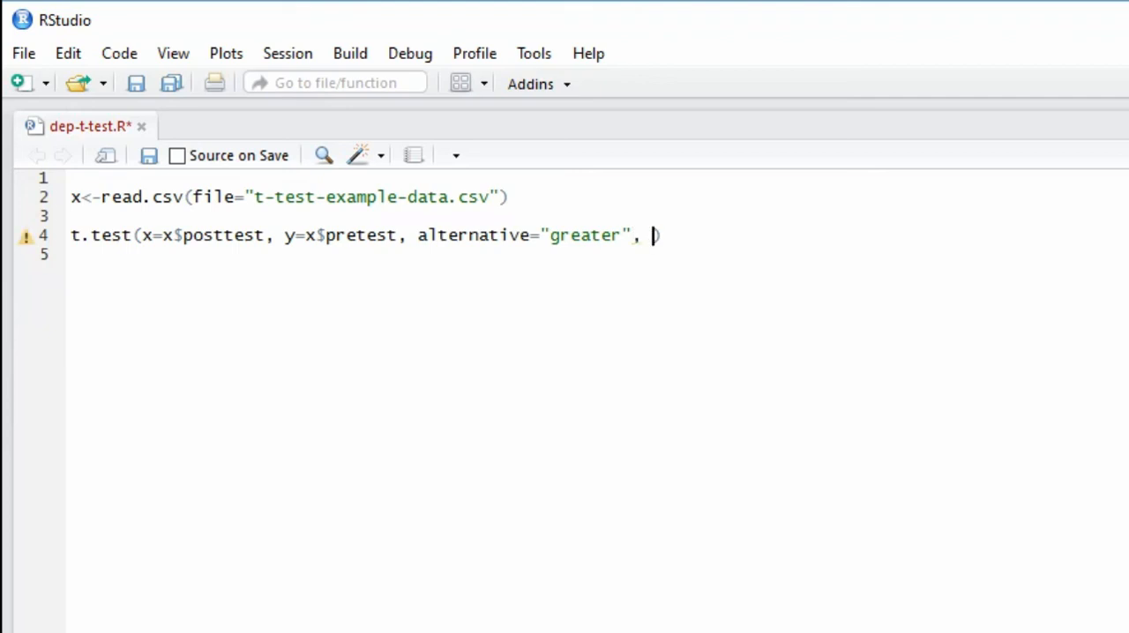
{"action": "type", "text": "paired=TR"}
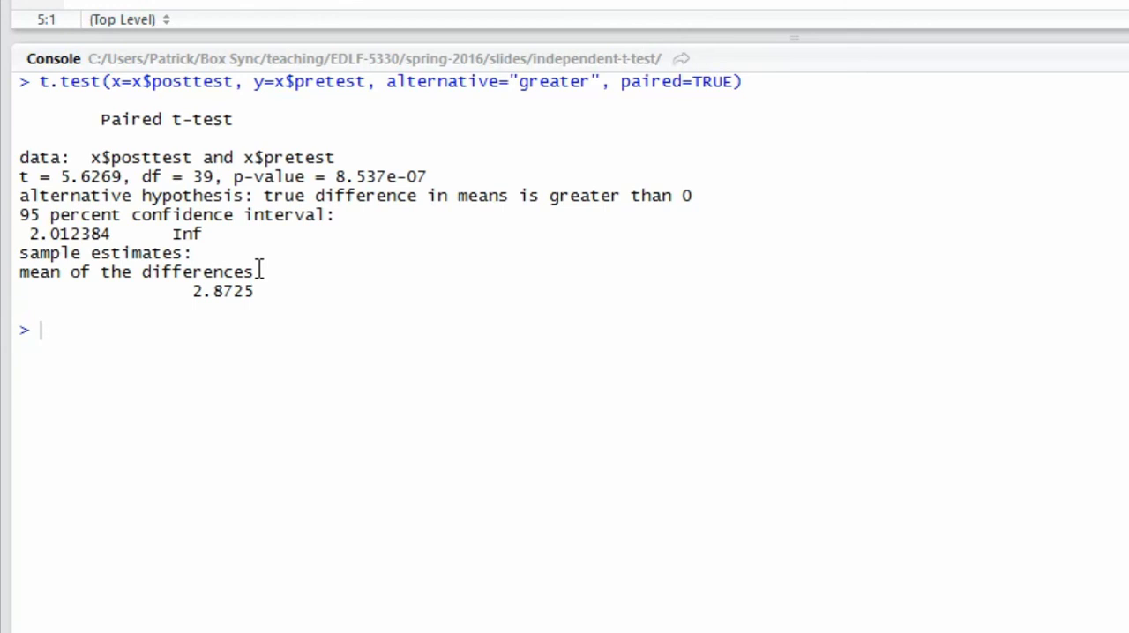
Step: Highlight the Paired t-test output: t = 5.6269, p = 8.537e-07, mean difference 2.8725
{"action": "left_click_drag", "start_coordinate": [18, 159], "coordinate": [450, 194]}
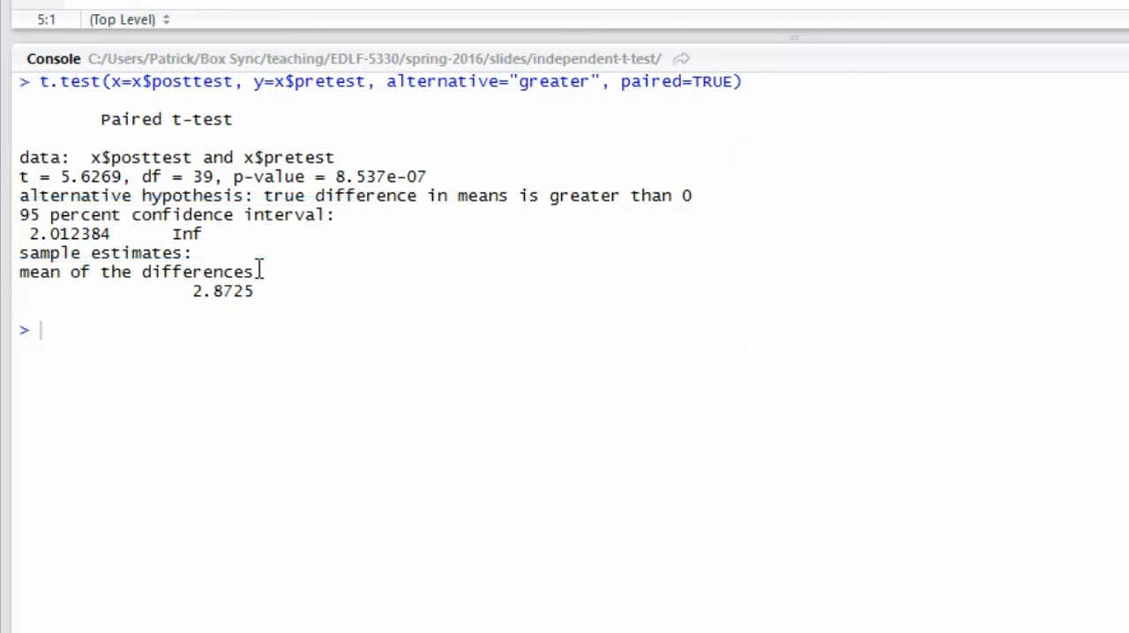
{"action": "left_click_drag", "start_coordinate": [18, 238], "coordinate": [282, 317]}
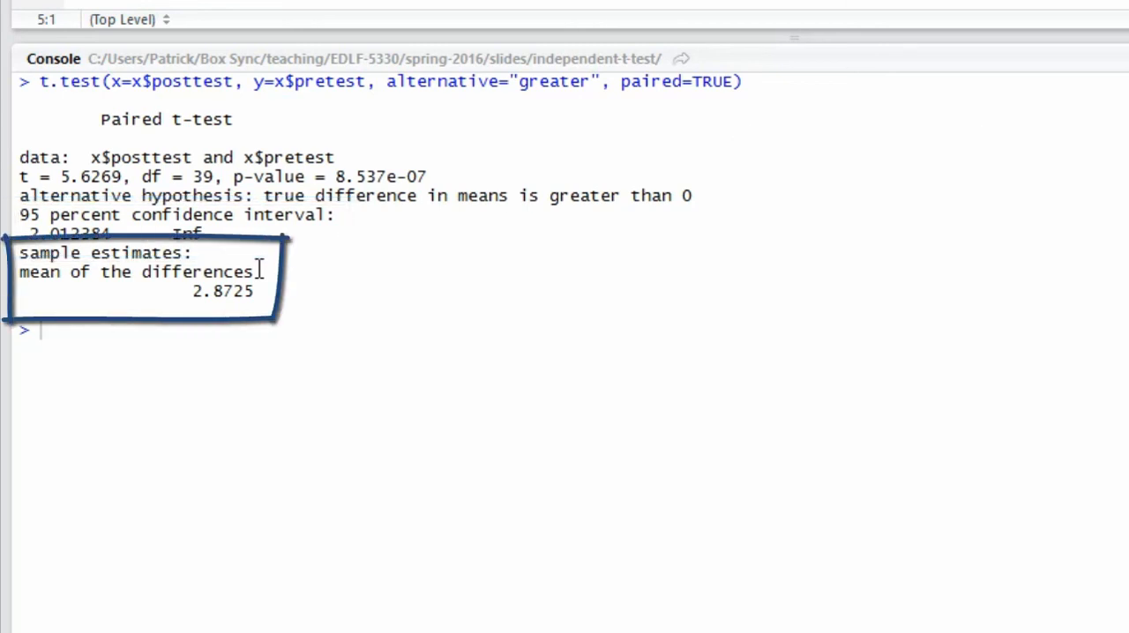